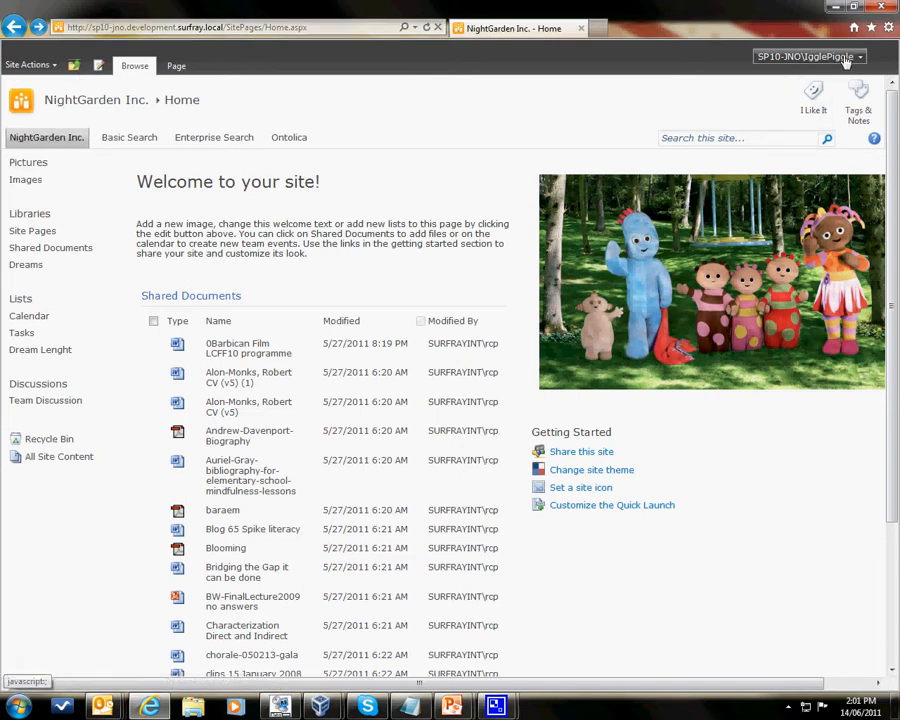
# Step: Go from the user name menu to My Site's My Content page
pyautogui.click(805, 56)
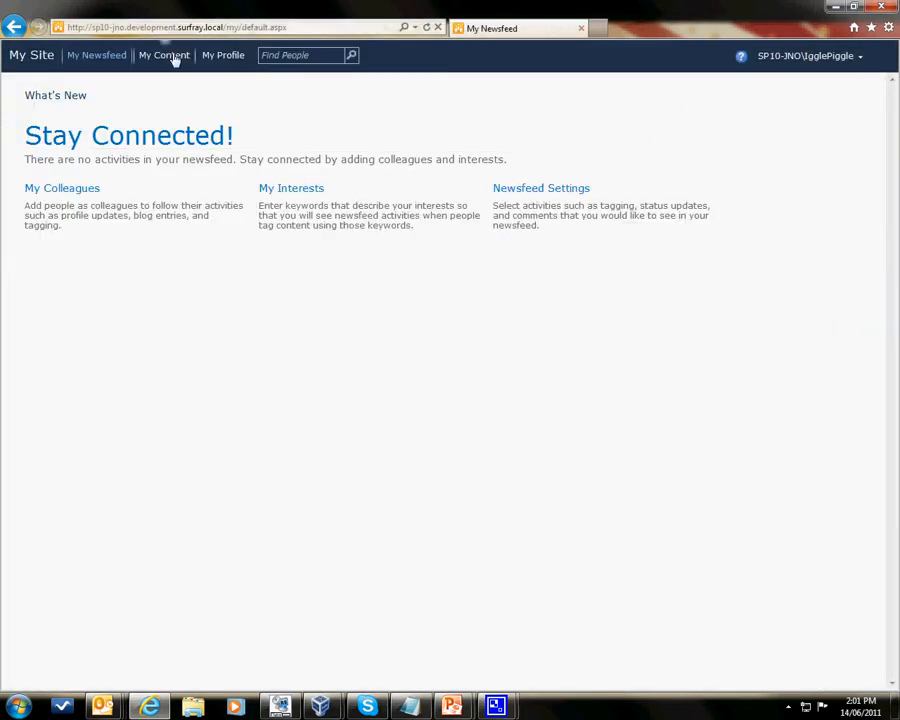
pyautogui.click(164, 55)
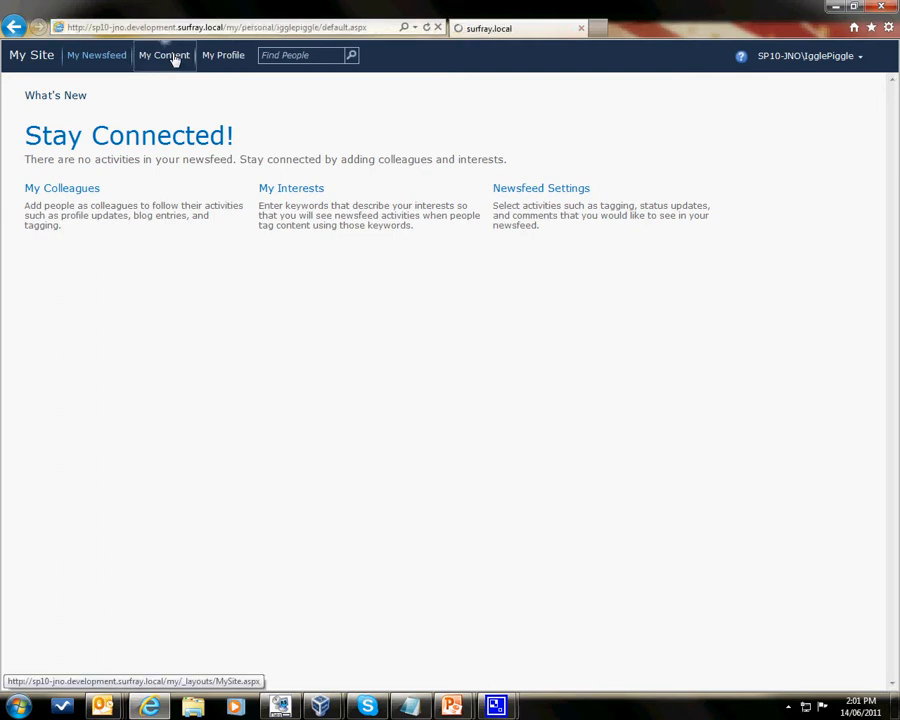
pyautogui.click(163, 55)
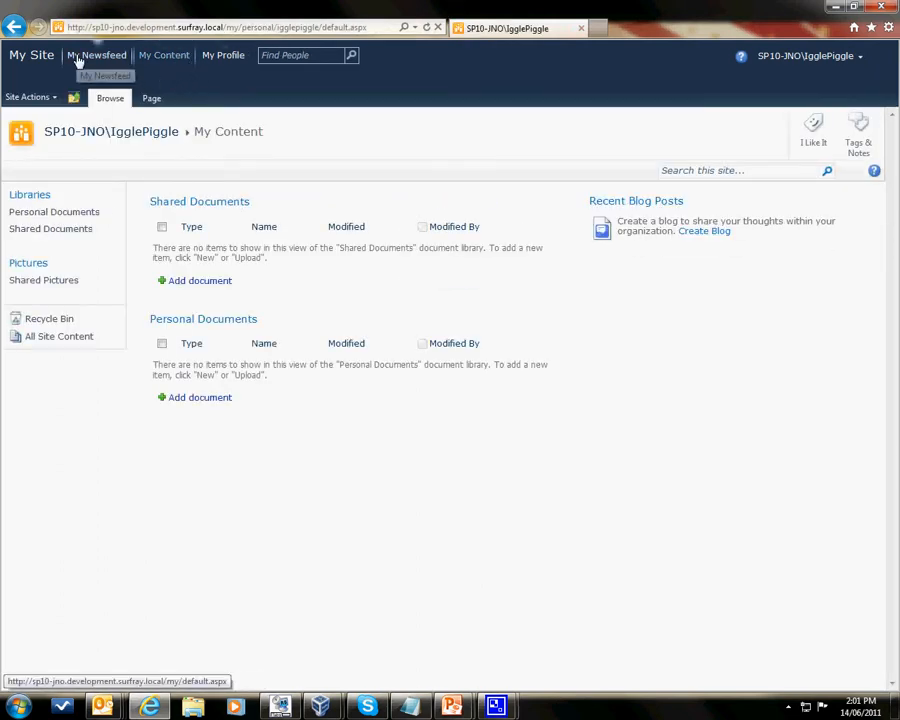
pyautogui.moveTo(210, 65)
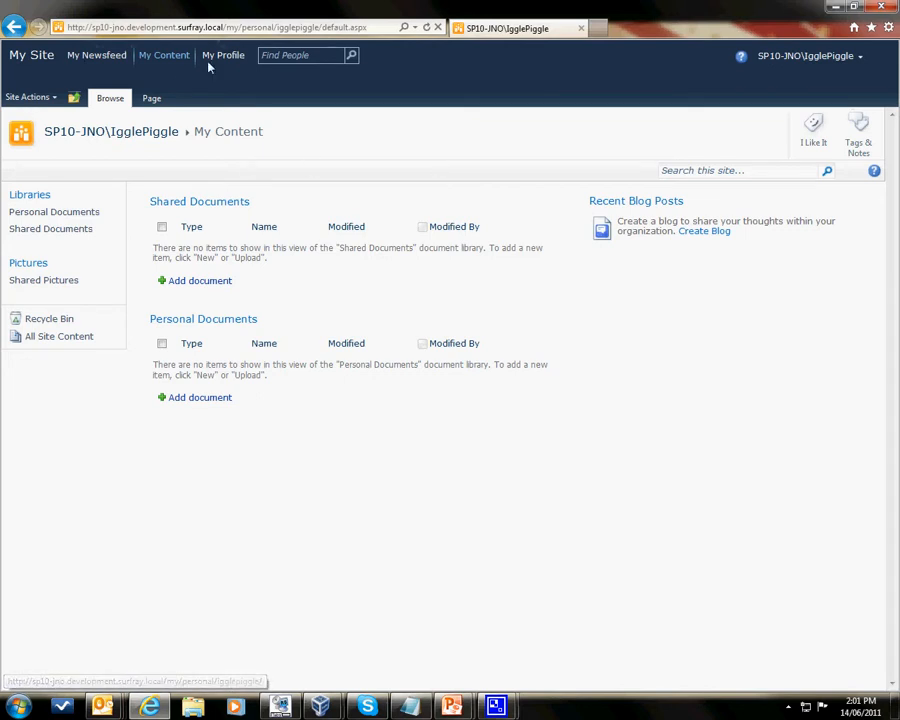
pyautogui.moveTo(312, 83)
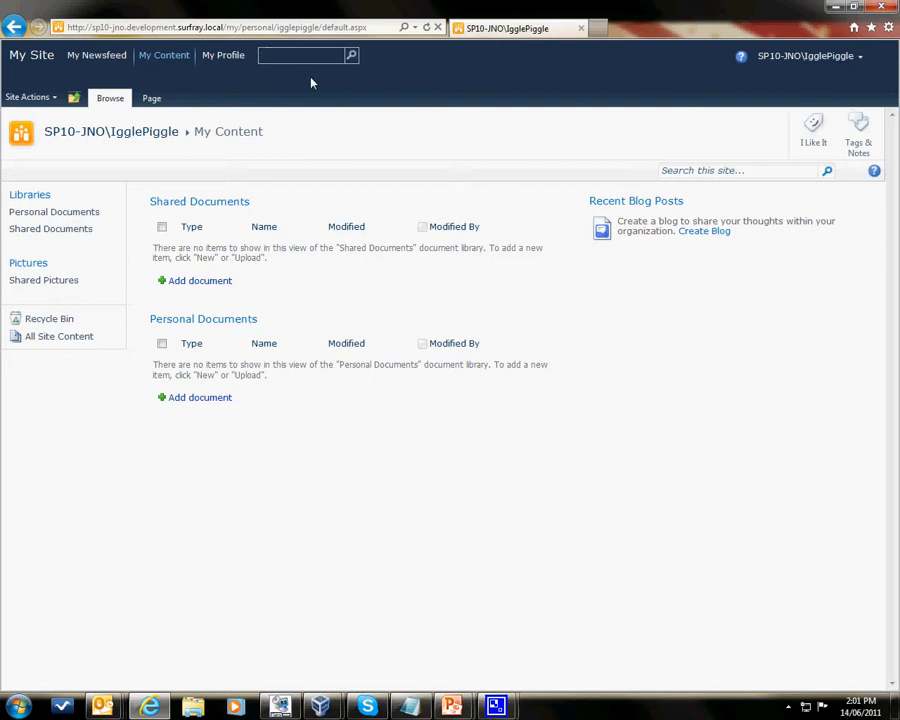
# Step: Search people for 'mak' from My Site, then return to the NightGarden team site
pyautogui.write('mak')
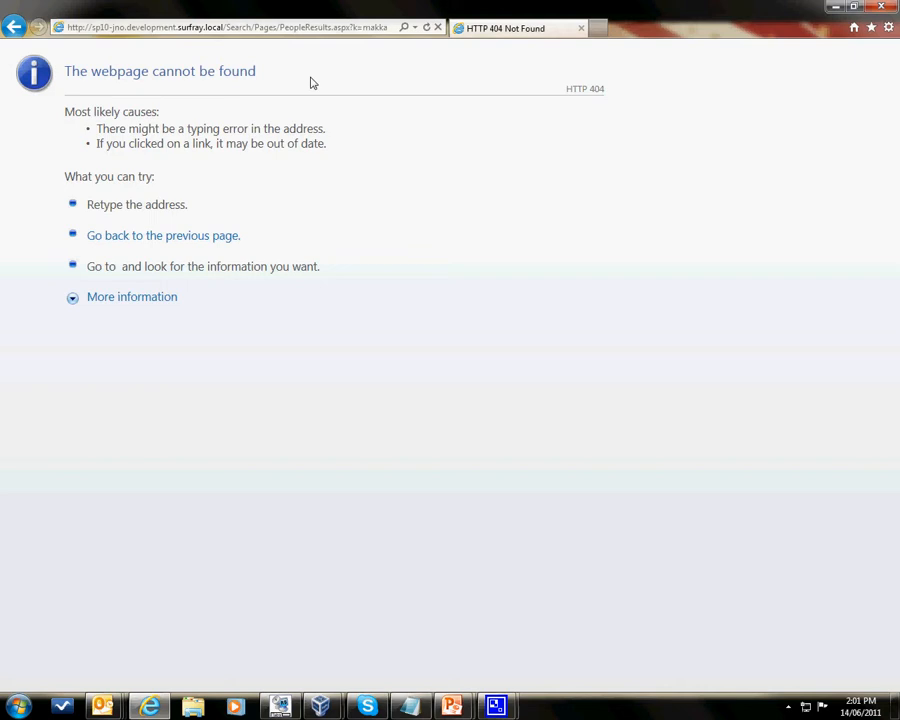
pyautogui.moveTo(37, 8)
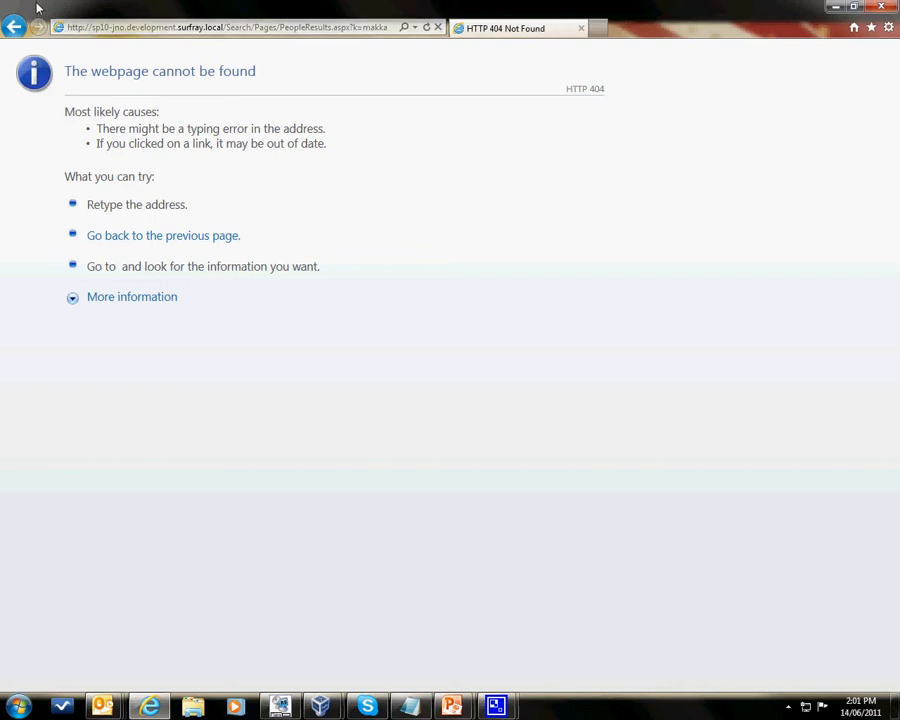
pyautogui.click(14, 27)
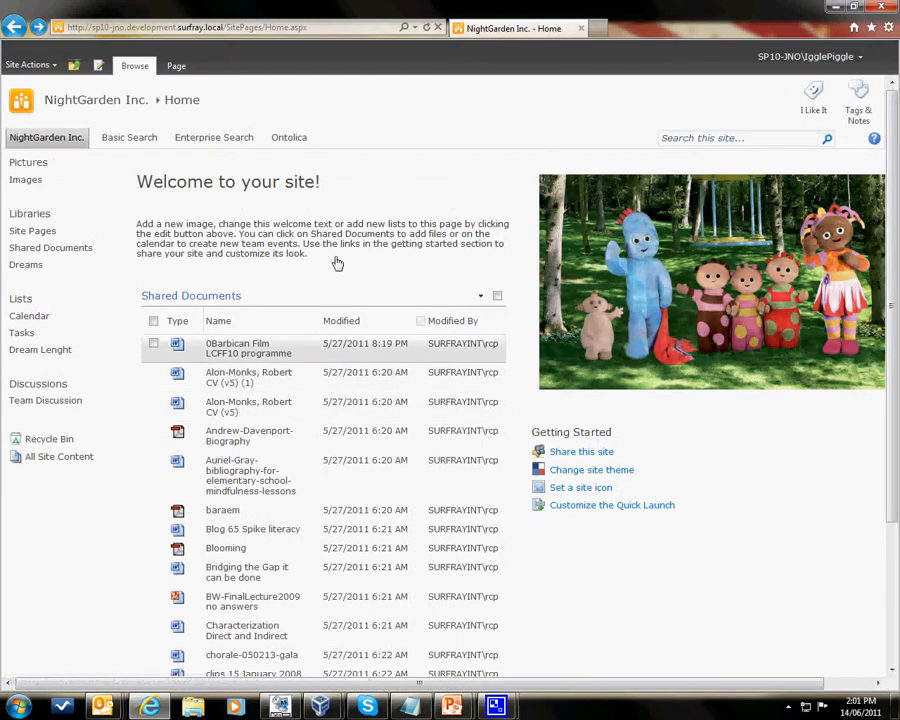
pyautogui.moveTo(47, 145)
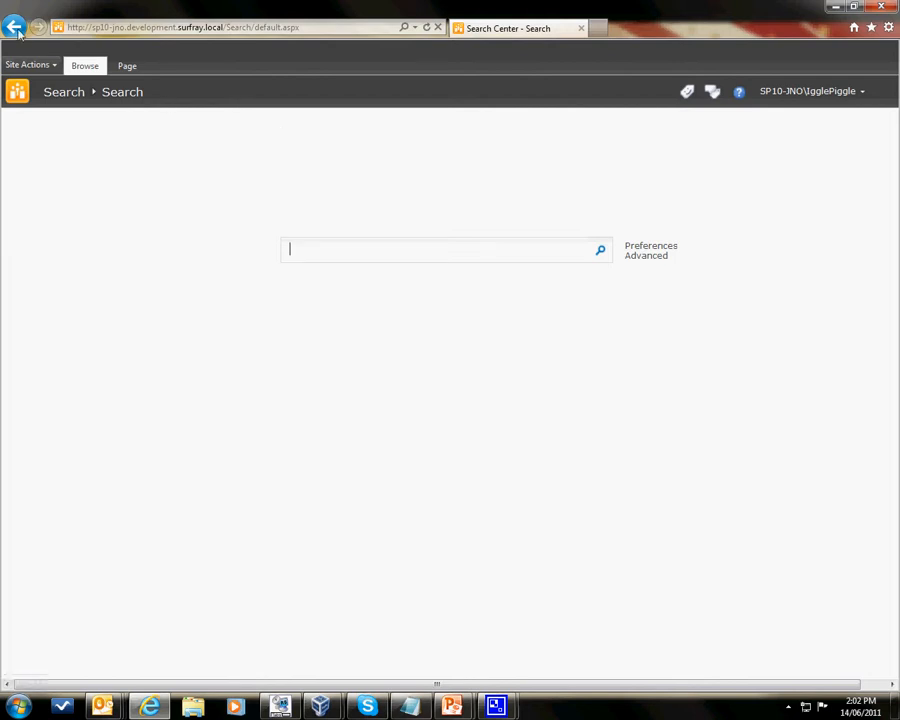
# Step: Open the Enterprise Search center, then switch to the personal My Site newsfeed
pyautogui.click(14, 27)
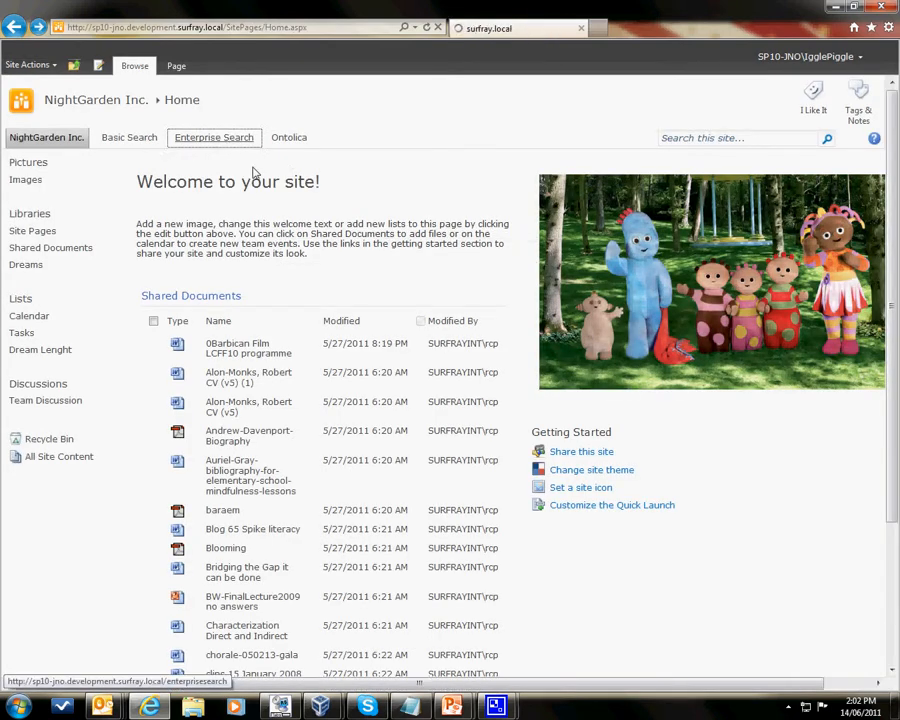
pyautogui.click(214, 137)
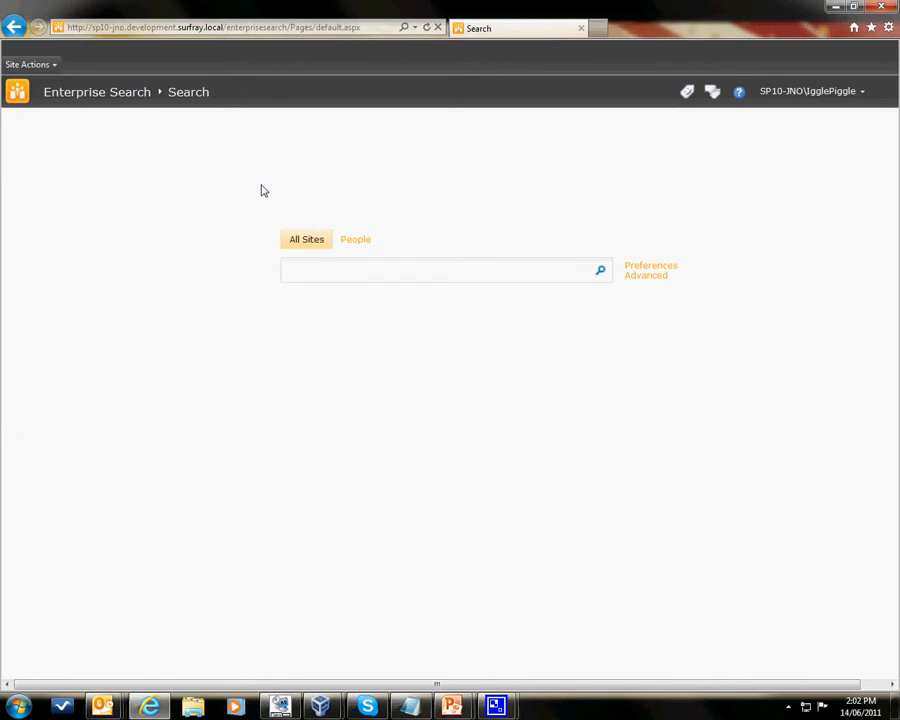
pyautogui.moveTo(630, 167)
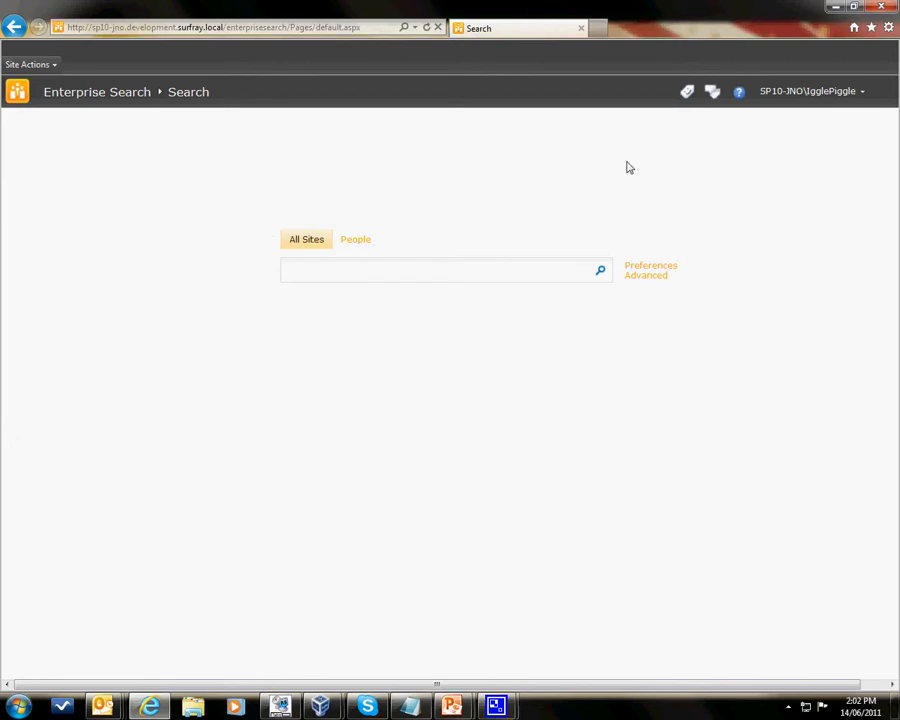
pyautogui.click(810, 91)
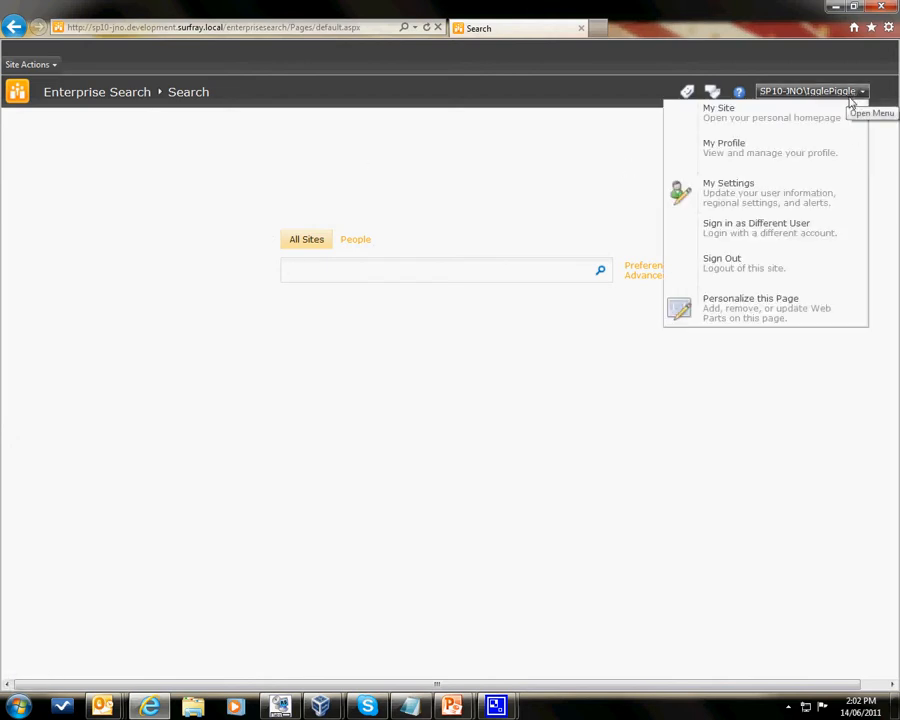
pyautogui.click(718, 107)
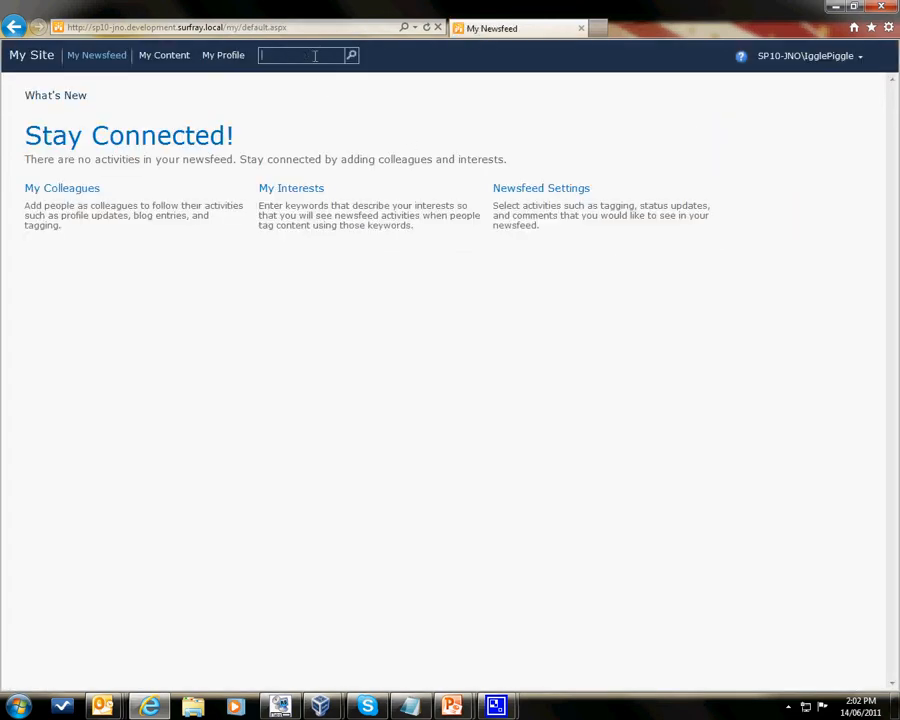
# Step: Search people for 'makka' from My Site and inspect the 404 page's URL
pyautogui.write('makka')
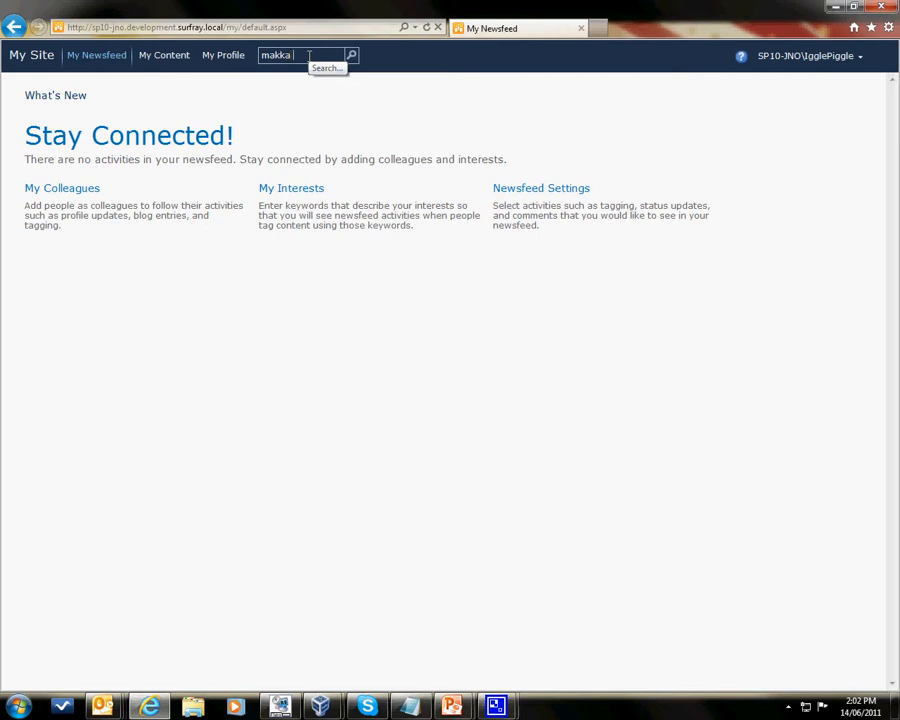
pyautogui.click(352, 55)
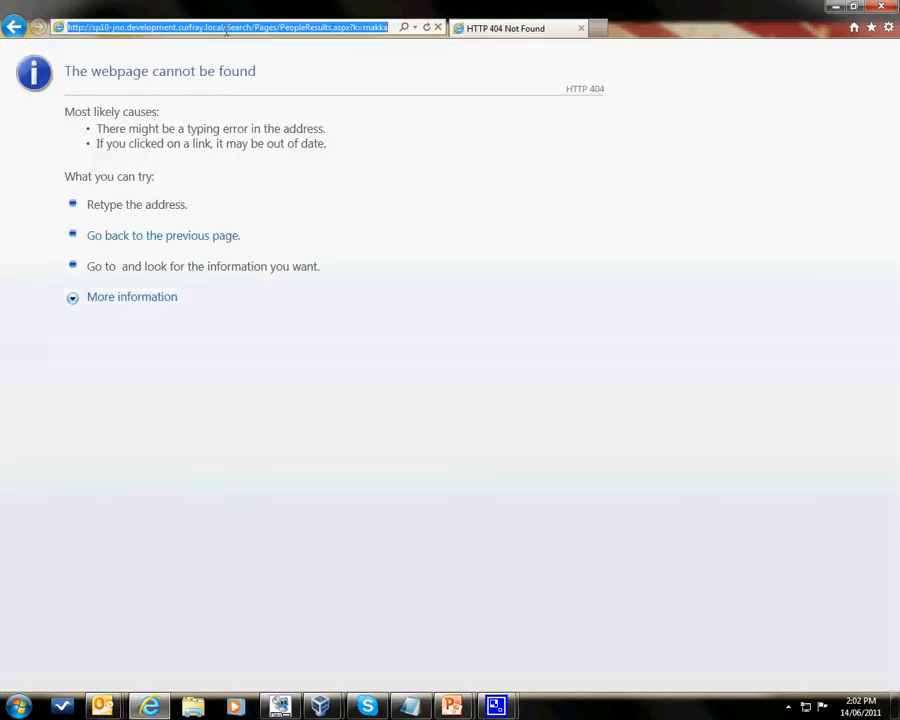
pyautogui.doubleClick(252, 27)
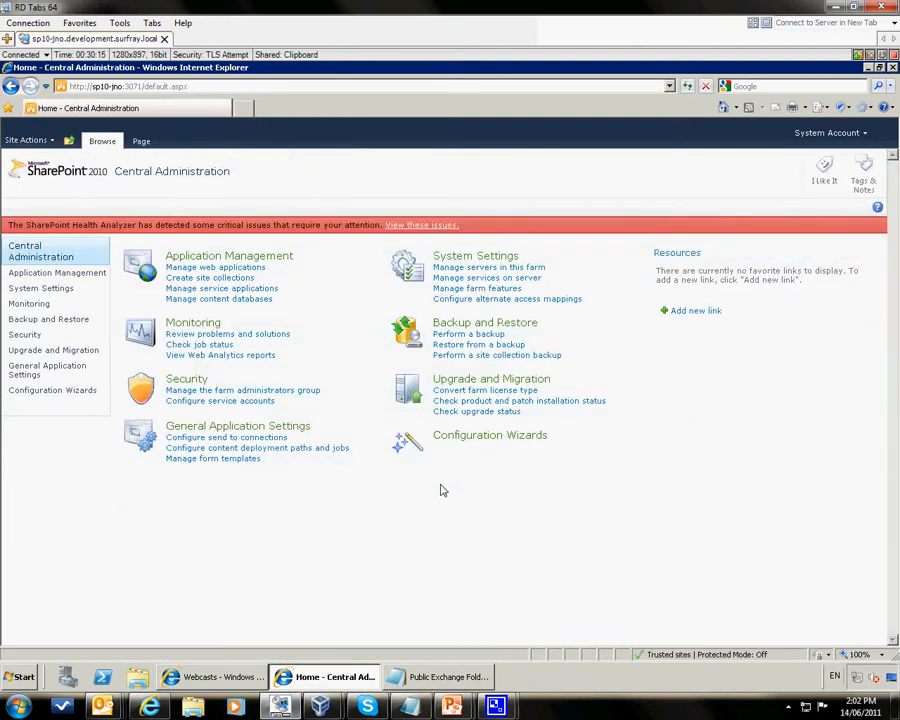
pyautogui.moveTo(221, 288)
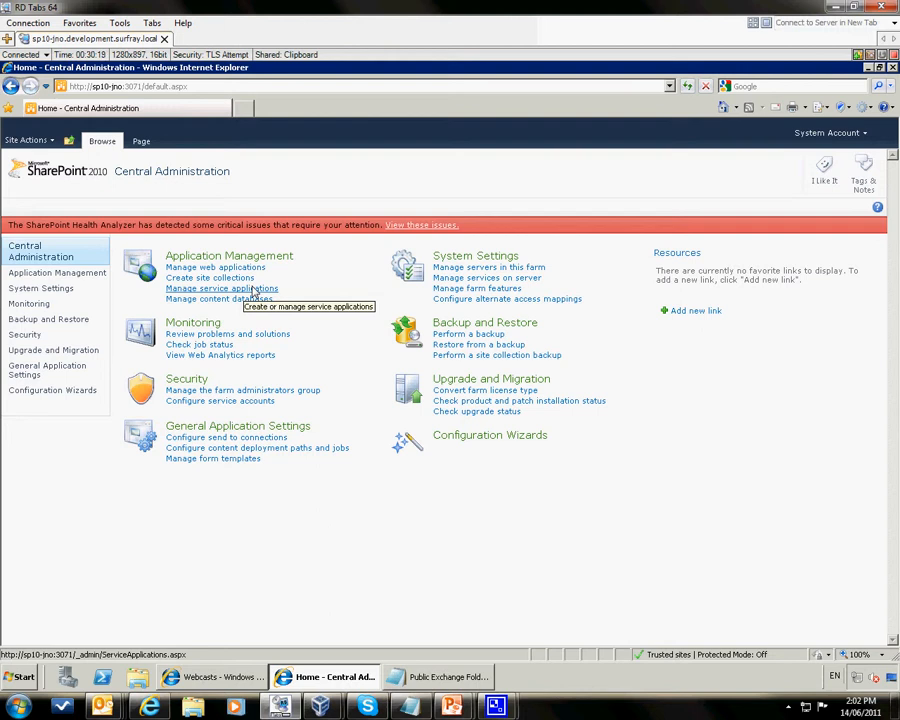
# Step: Open the User Profile Service Application's My Site Settings from Manage service applications
pyautogui.click(221, 288)
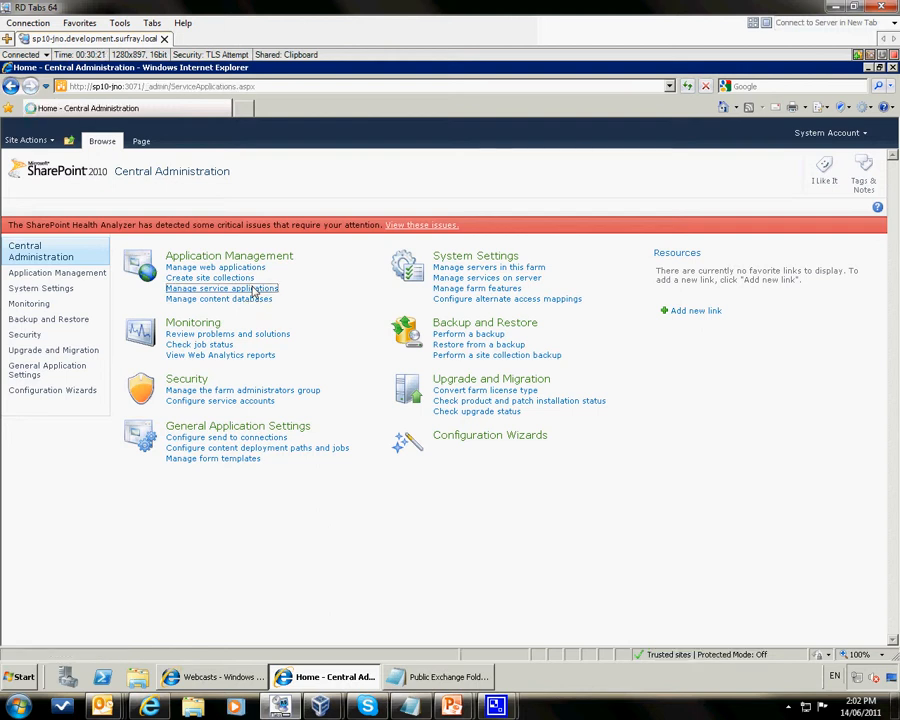
pyautogui.click(221, 288)
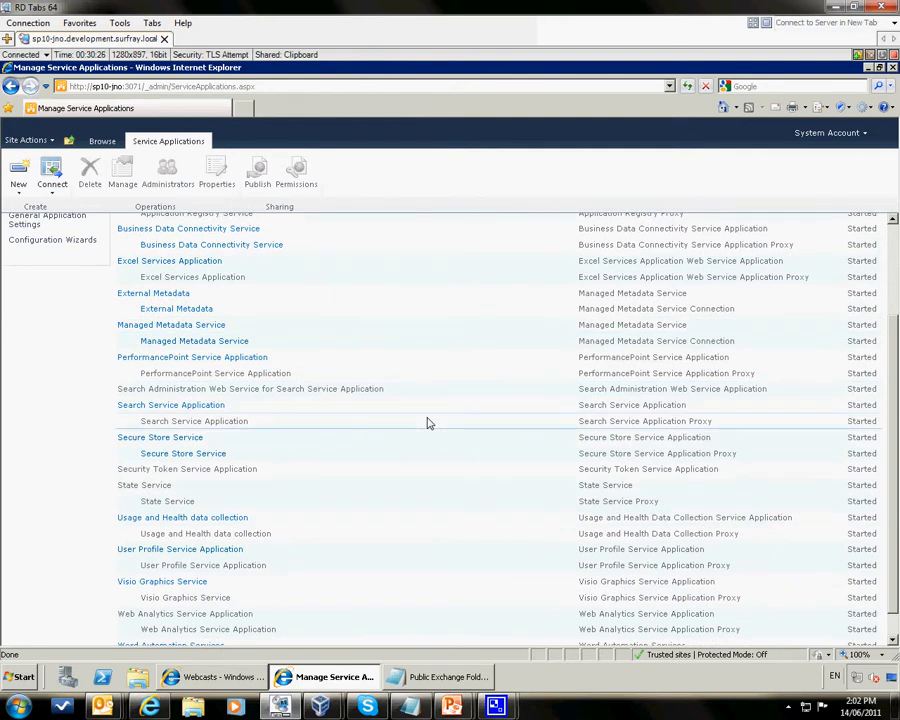
pyautogui.moveTo(423, 434)
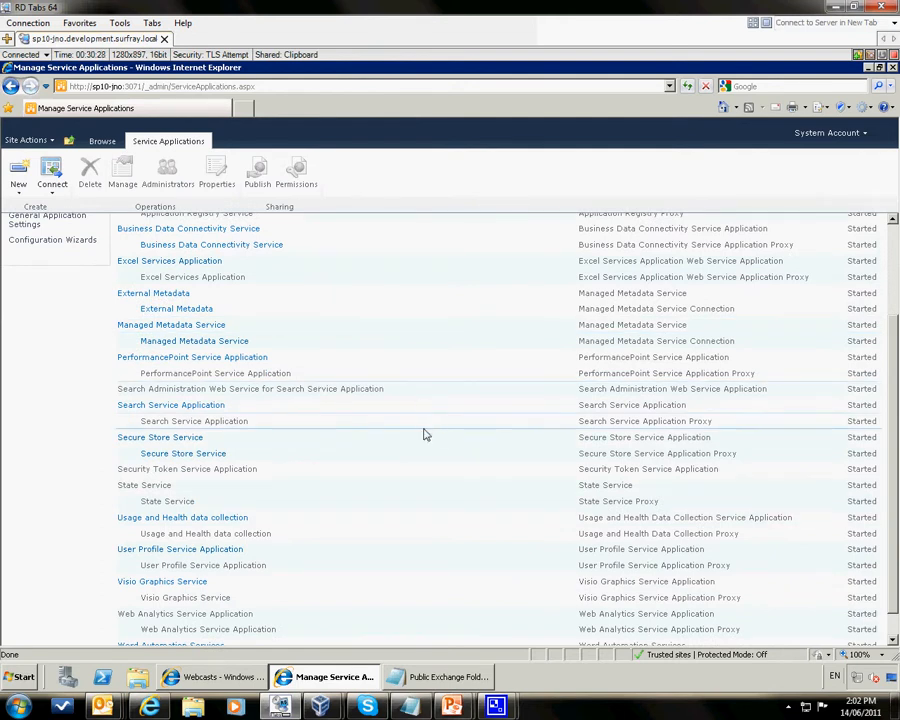
pyautogui.click(180, 519)
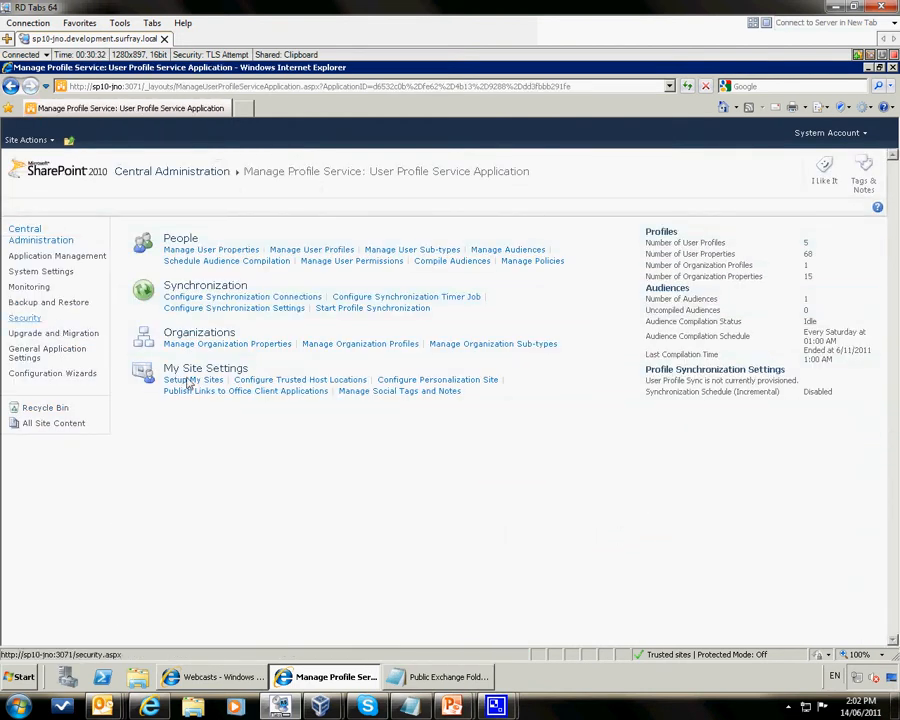
pyautogui.click(193, 379)
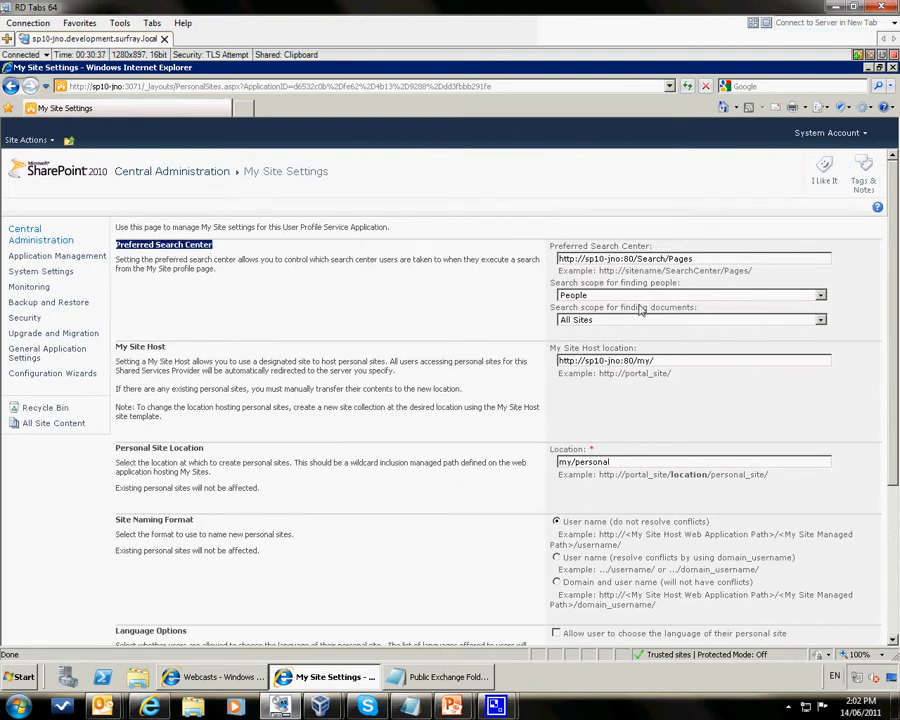
pyautogui.click(685, 294)
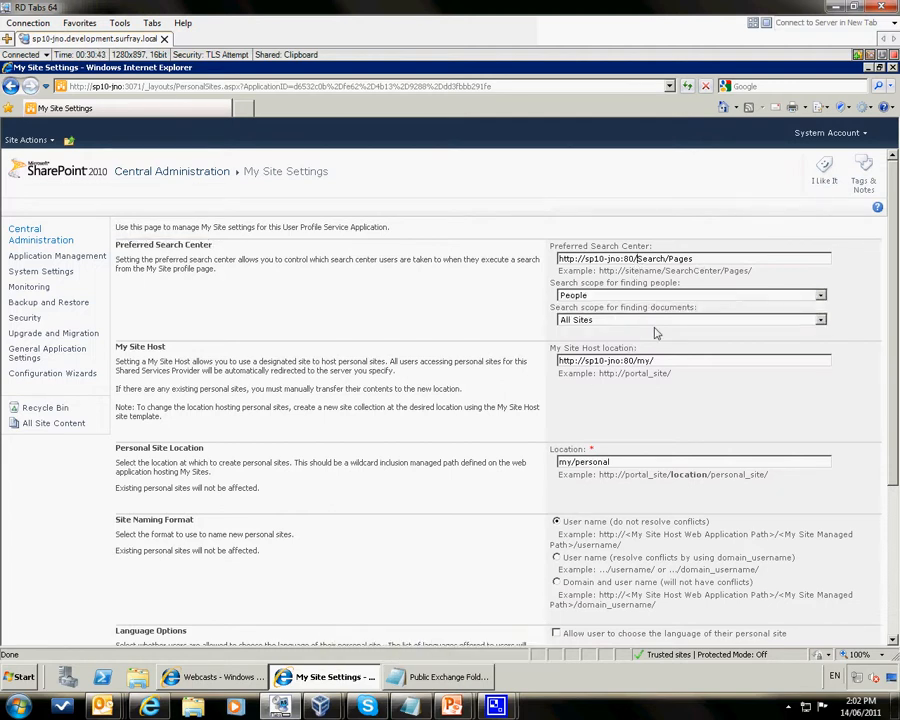
pyautogui.write('enterprise')
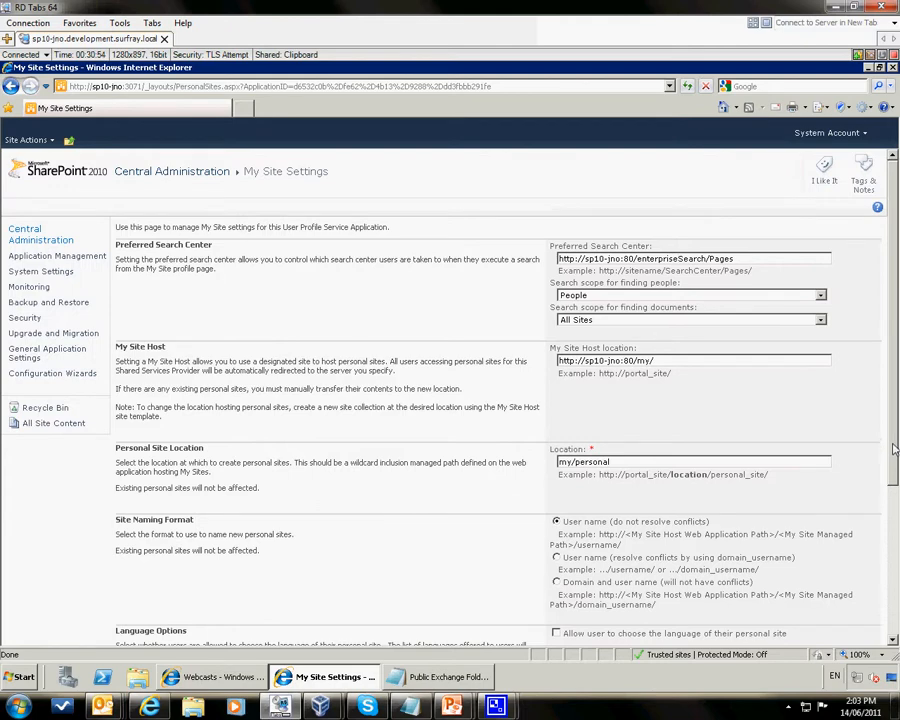
pyautogui.scroll(-3)
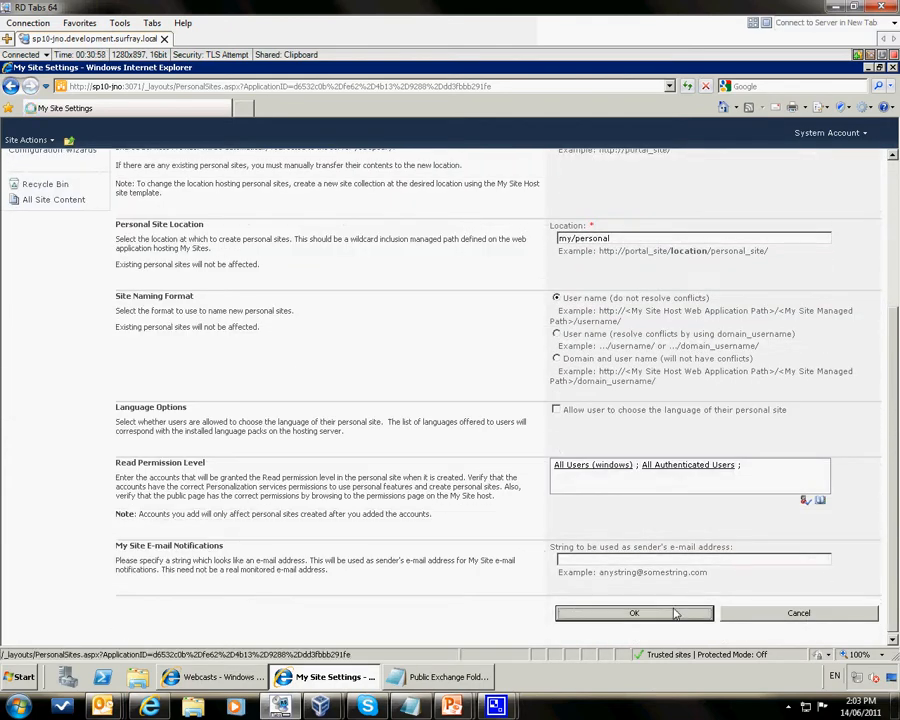
pyautogui.click(634, 613)
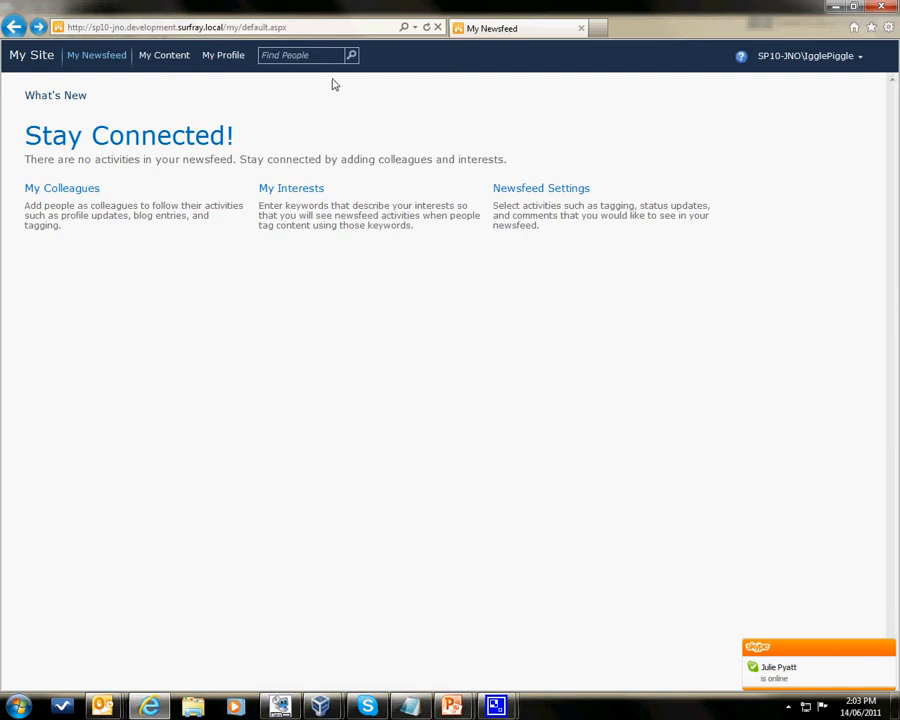
# Step: Search people for 'makk' from My Site, returning SP10-JNO\MakkaPakka
pyautogui.write('makk')
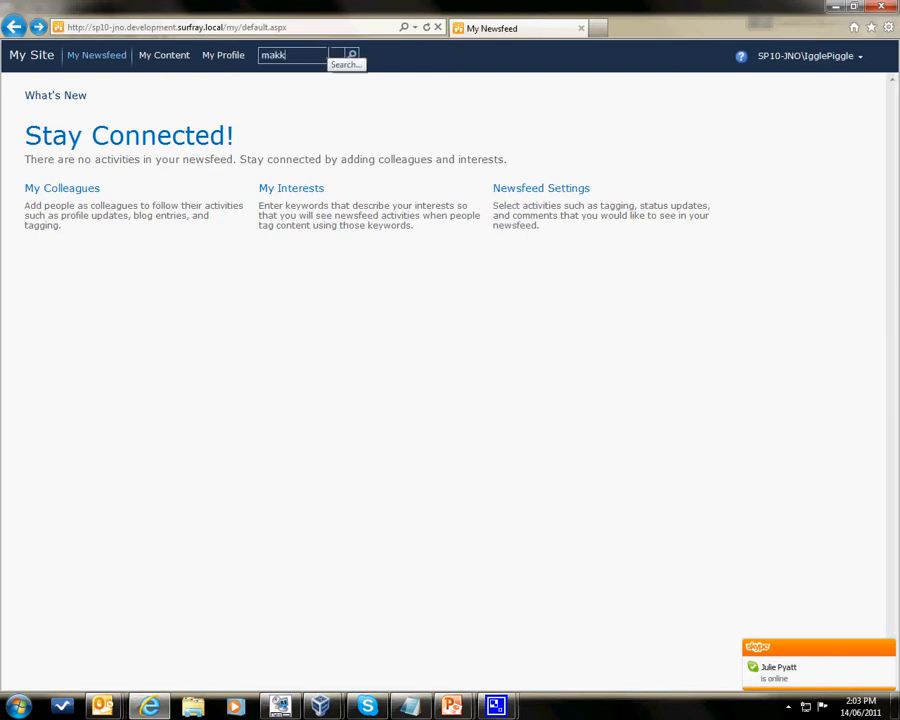
pyautogui.click(351, 55)
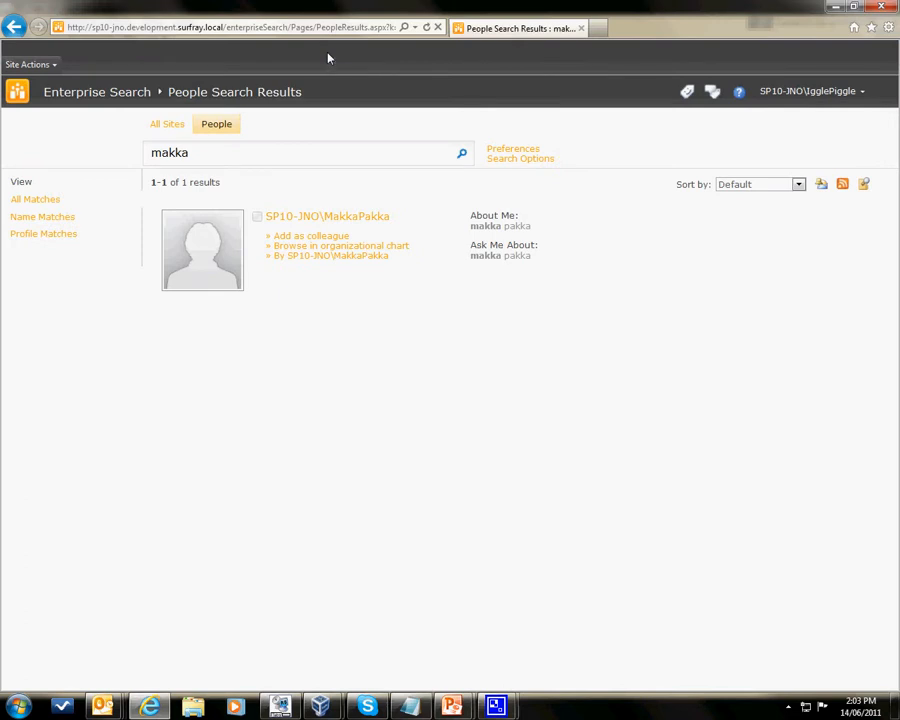
pyautogui.moveTo(97, 91)
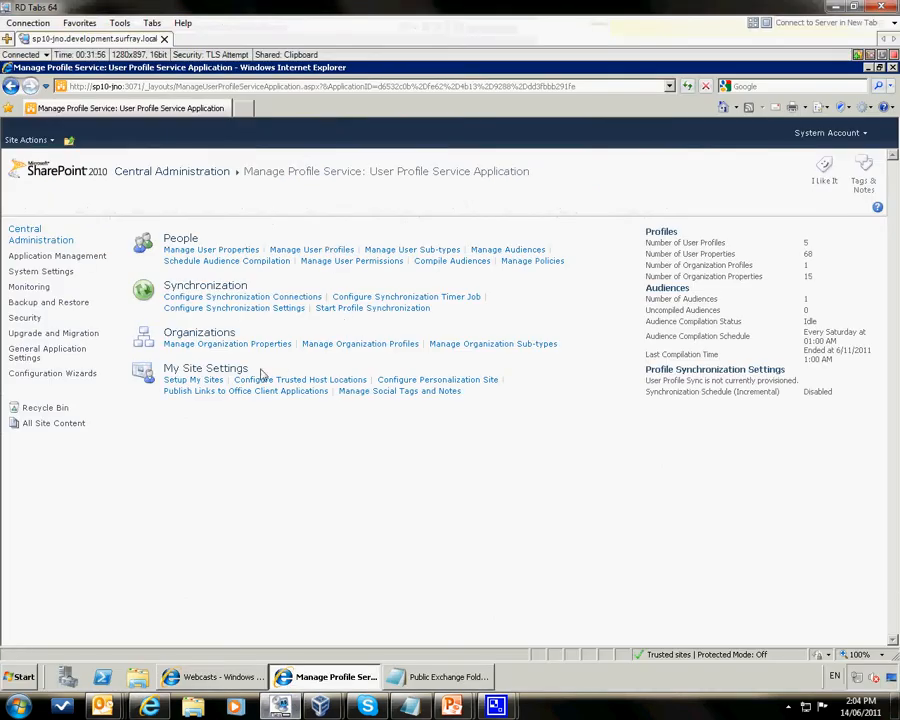
# Step: Reopen Setup My Sites and scroll to confirm Preferred Search Center is enterpriseSearch/Pages
pyautogui.click(192, 379)
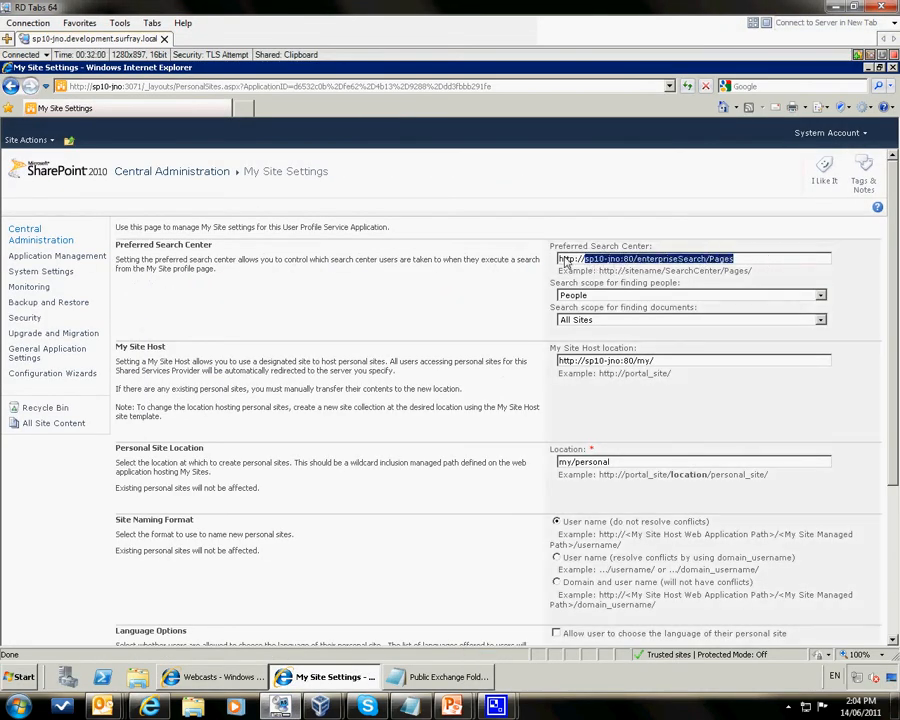
pyautogui.scroll(-3)
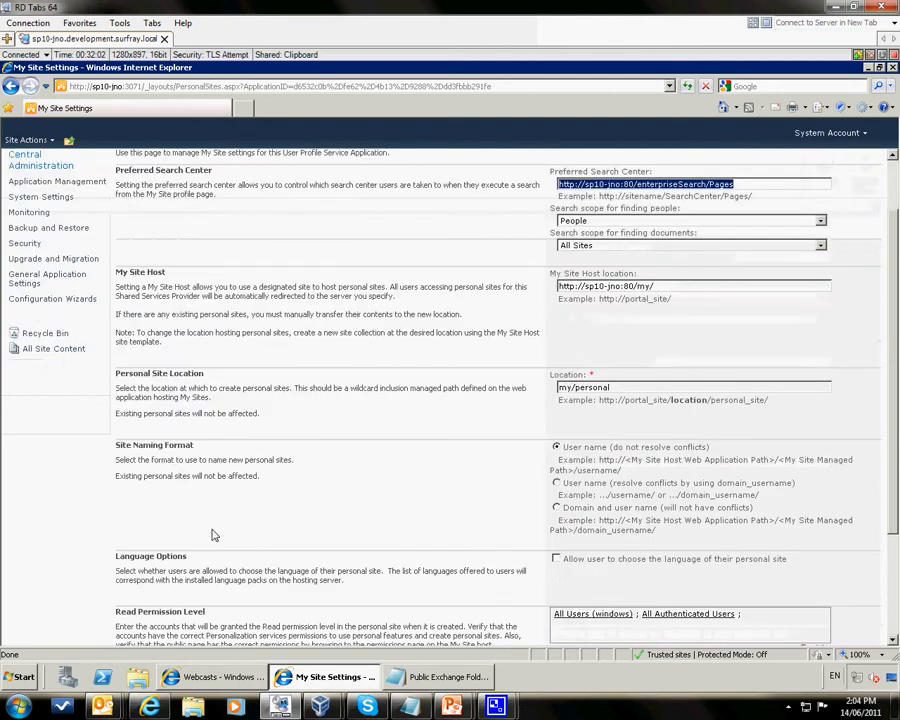
pyautogui.scroll(-3)
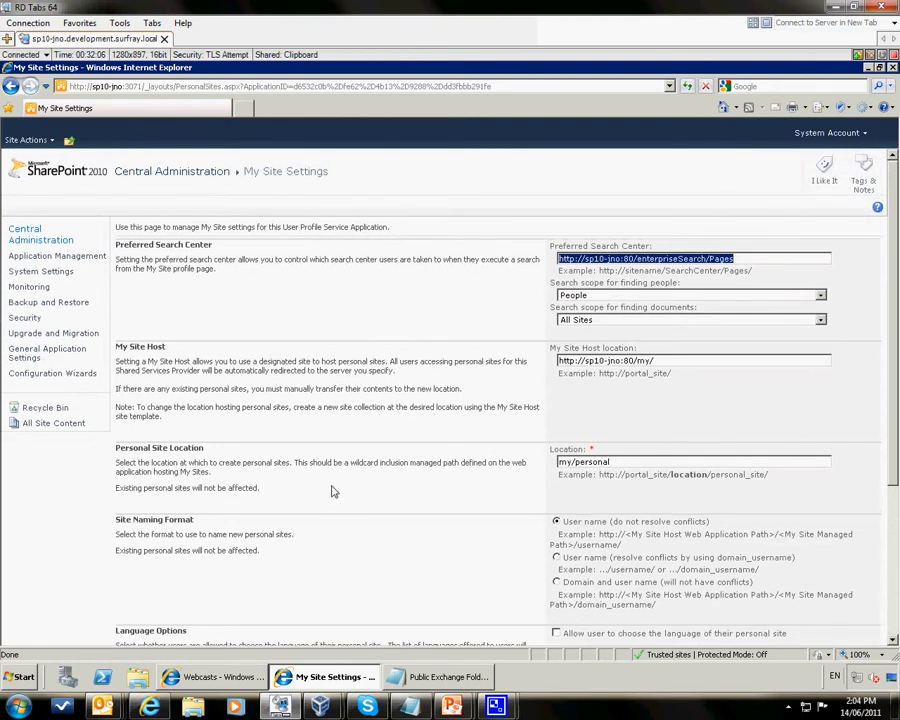
pyautogui.moveTo(326, 410)
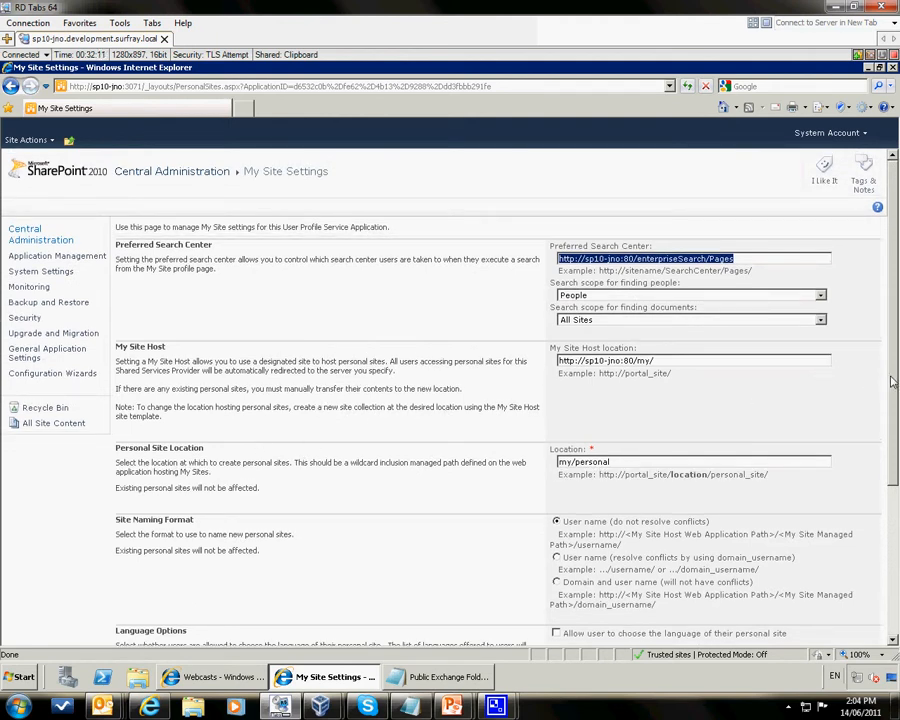
pyautogui.scroll(-3)
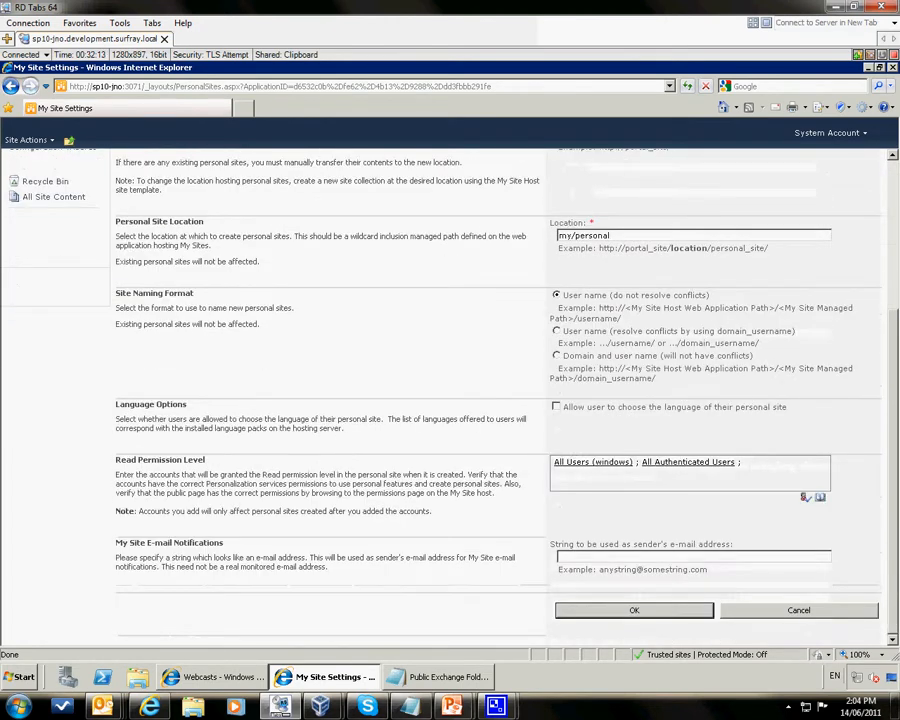